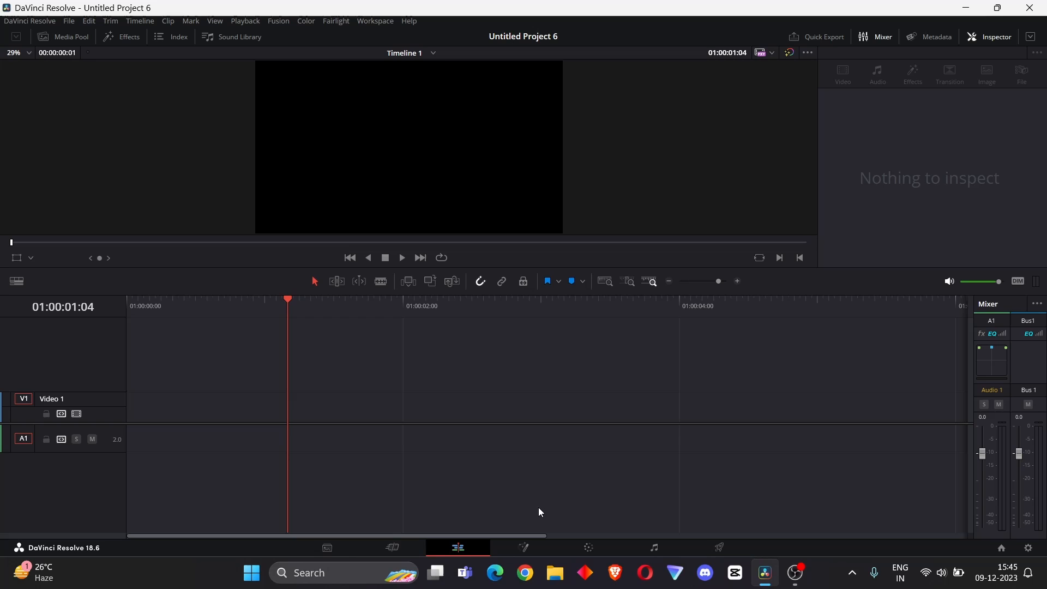
# Step: Add an empty Fusion Composition clip onto track V1 from the Effects library
pyautogui.click(121, 37)
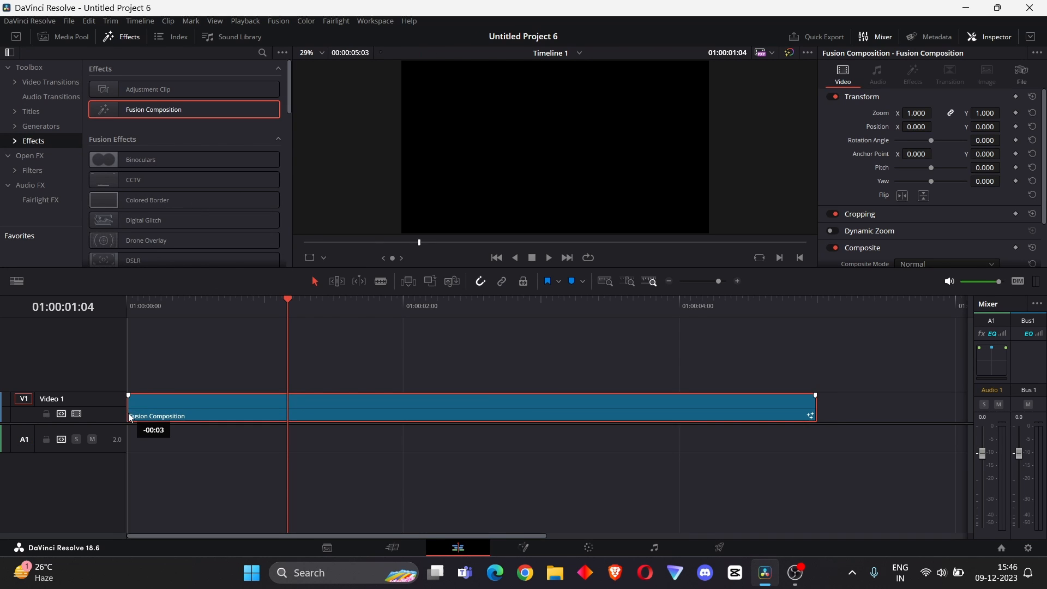
pyautogui.click(524, 546)
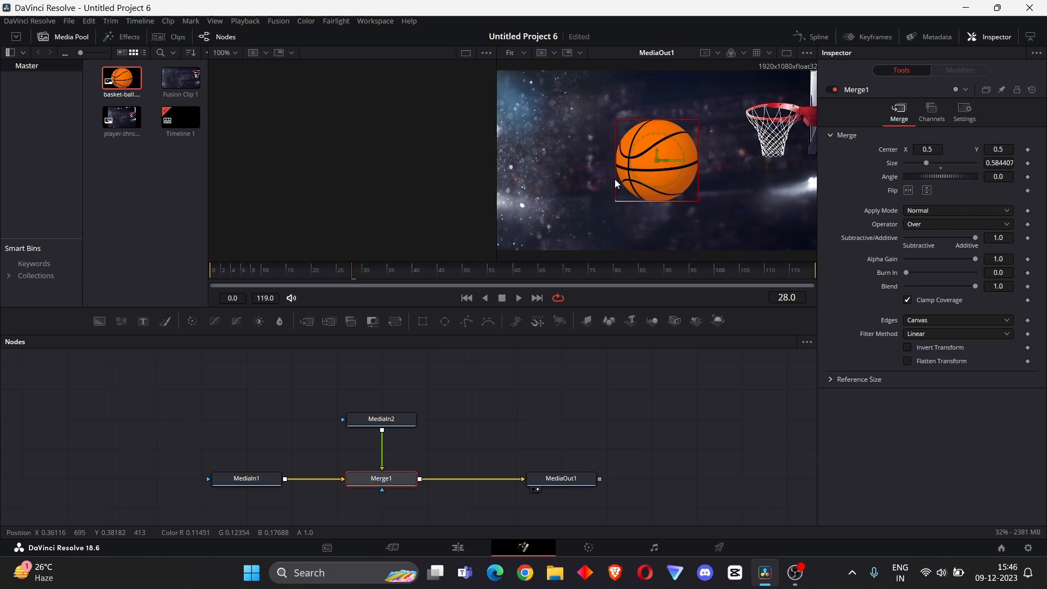
# Step: Move the merged basketball to the lower left of the frame and shrink it
pyautogui.moveTo(656, 159); pyautogui.dragTo(547, 205)
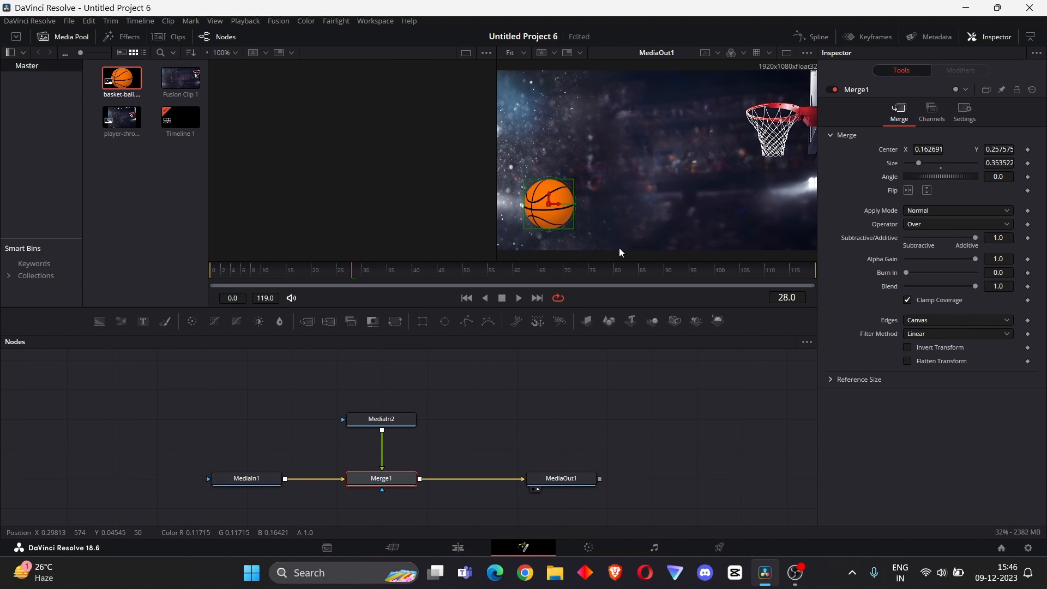
pyautogui.click(381, 419)
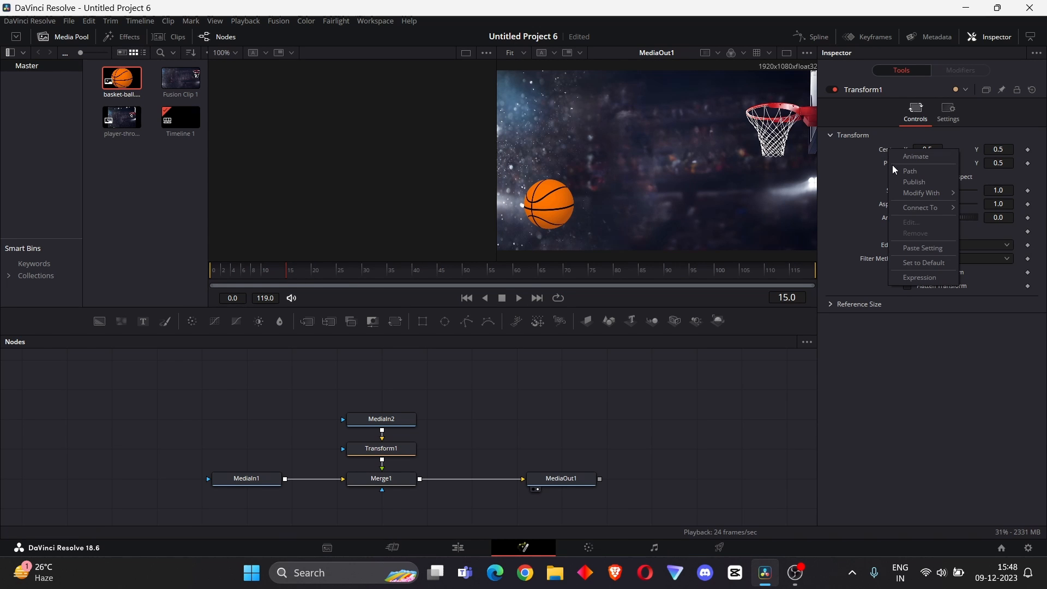
pyautogui.moveTo(921, 193)
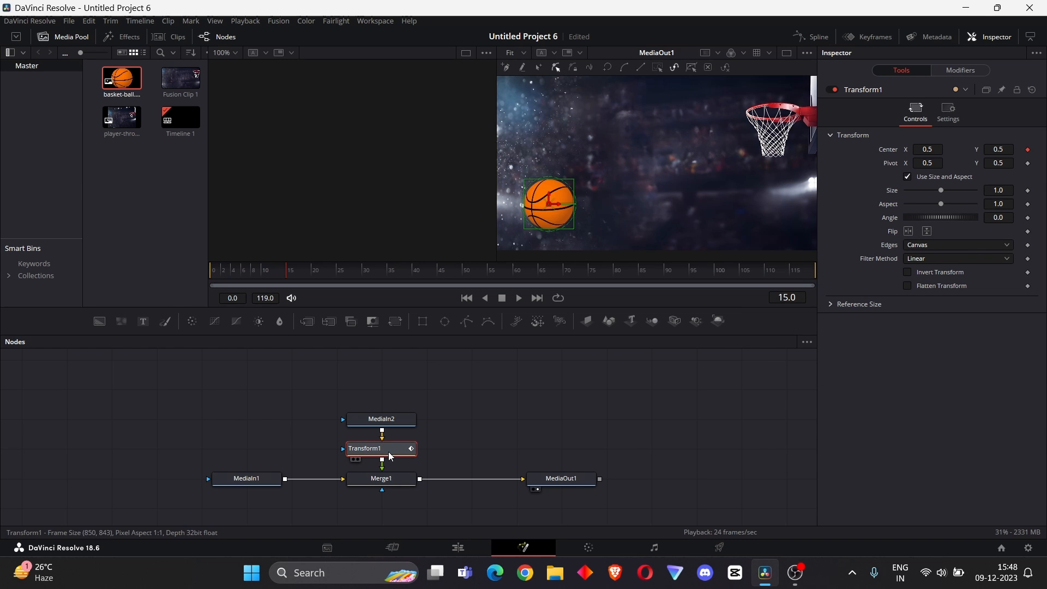
# Step: Select the Transform1 node and record the ball's hand-drawn motion path toward the hoop
pyautogui.click(519, 298)
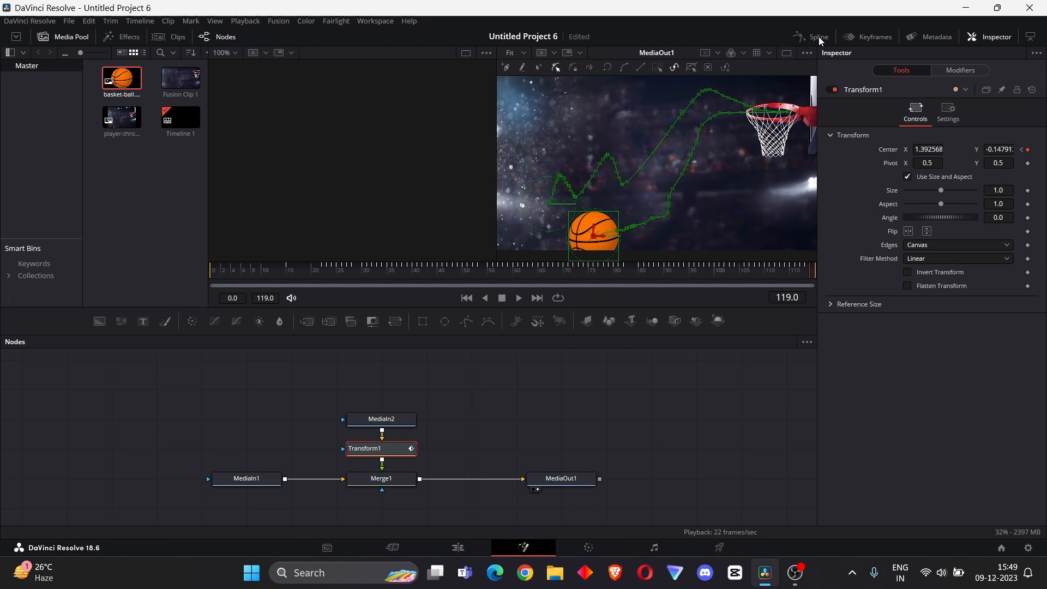
# Step: Show the ball's Center X and Y curves in the Spline editor and return playback near the start
pyautogui.click(816, 37)
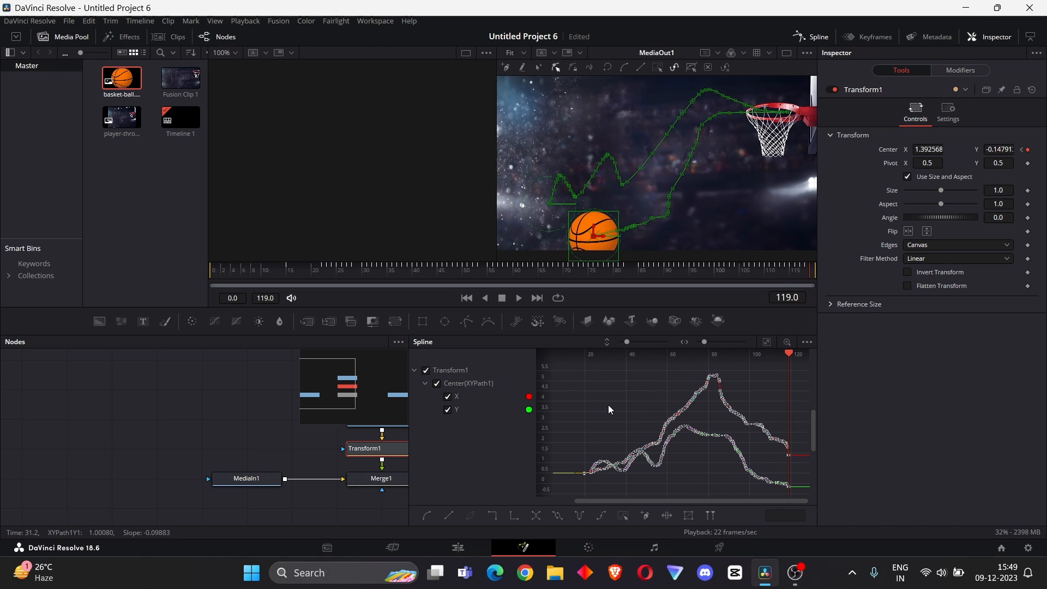
pyautogui.click(243, 270)
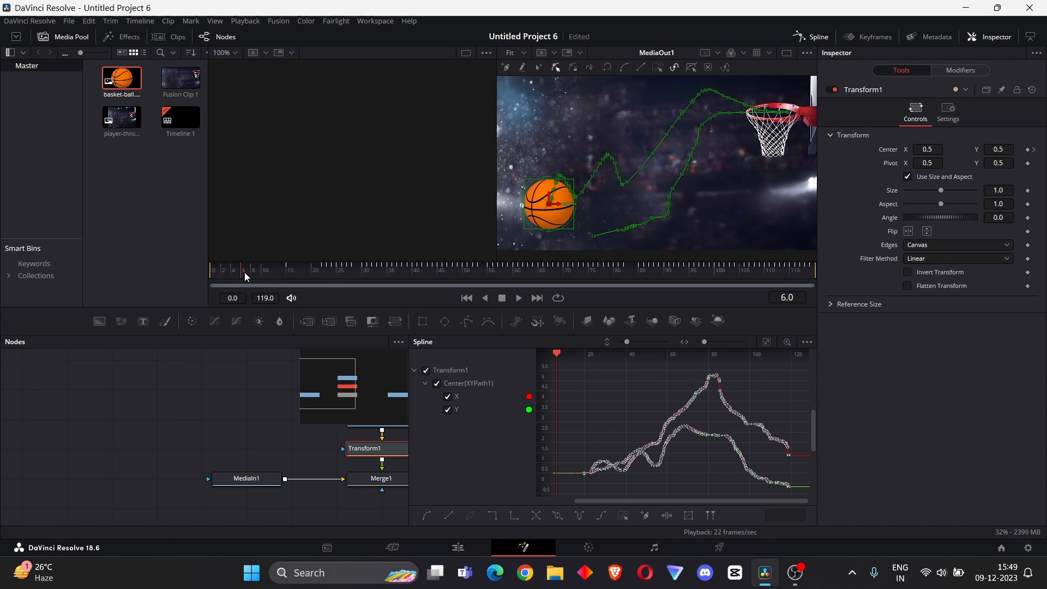